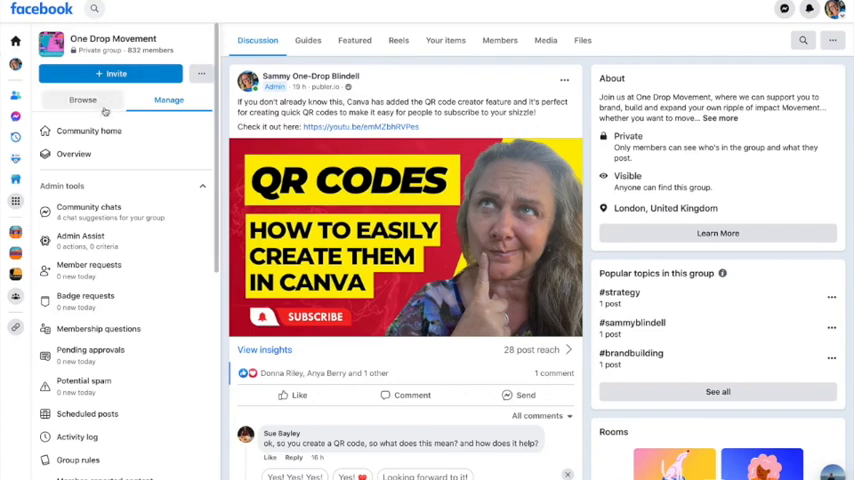
Switch from the One Drop Movement group to the Podcast Guest group's discussion feed.
left_click(88, 130)
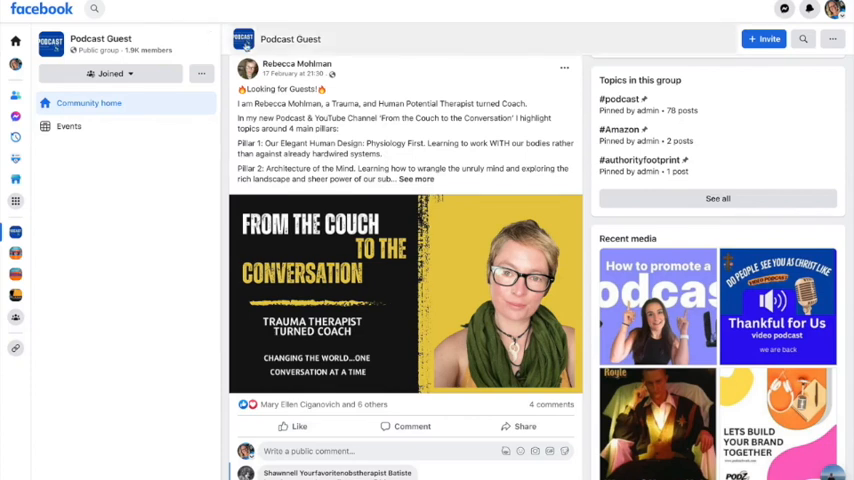
mouse_move(328, 4)
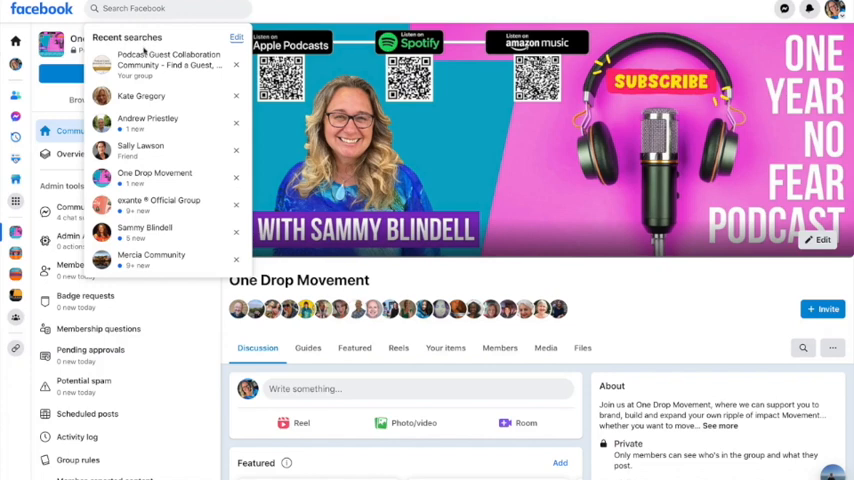
Go to the Podcast Guest Collaboration Community group and browse its first guest-request posts.
left_click(170, 60)
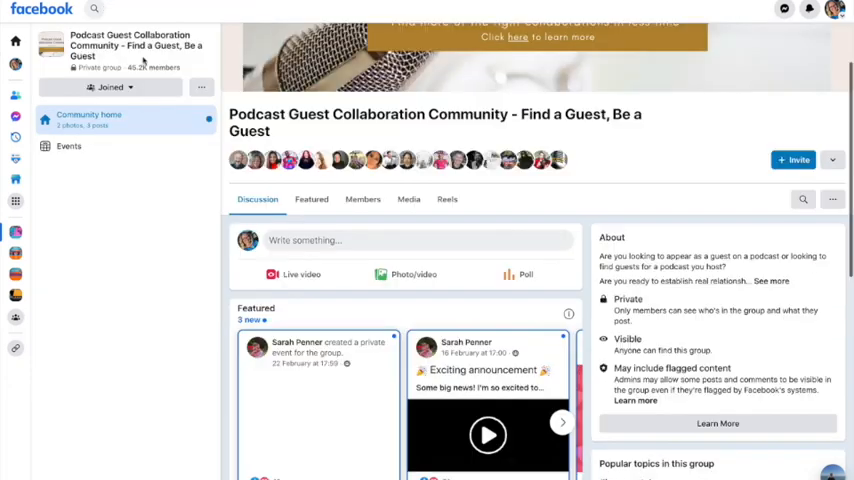
scroll("up", 3)
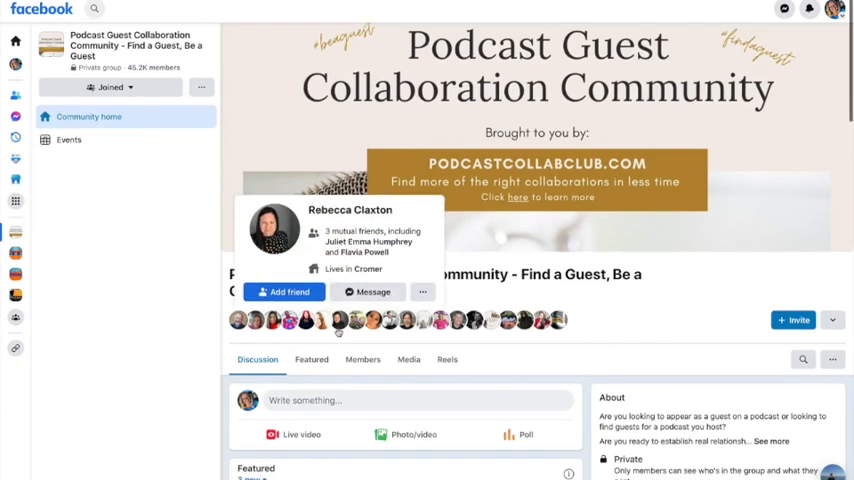
scroll("down", 3)
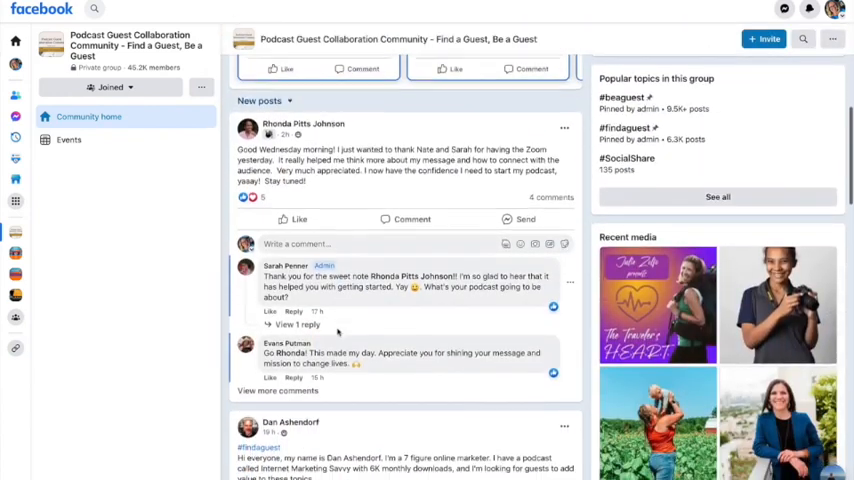
scroll("down", 3)
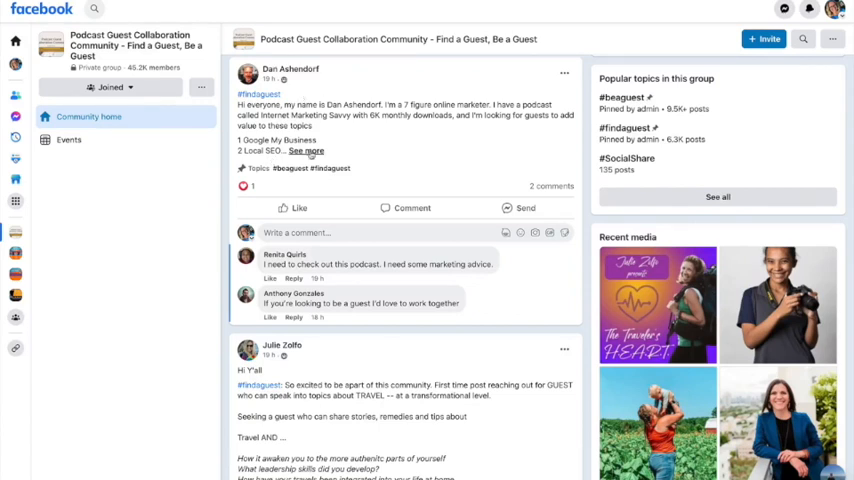
Expand a guest request's full text and read further down the group's feed.
left_click(308, 152)
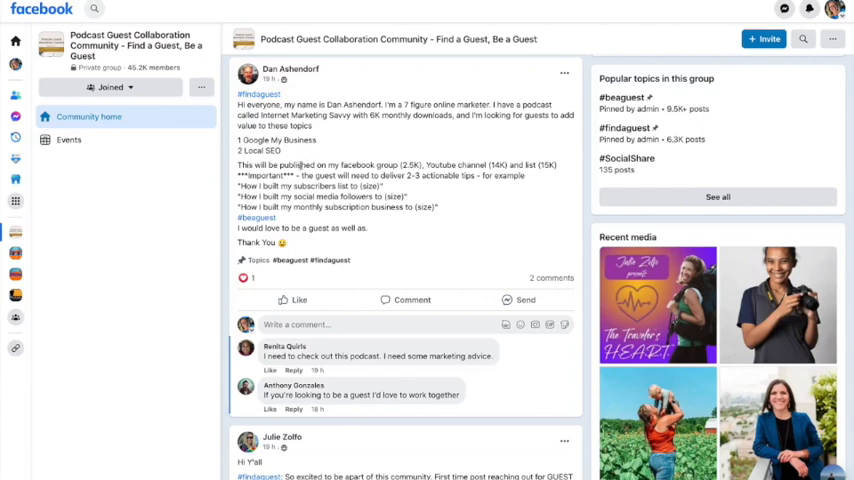
scroll("down", 3)
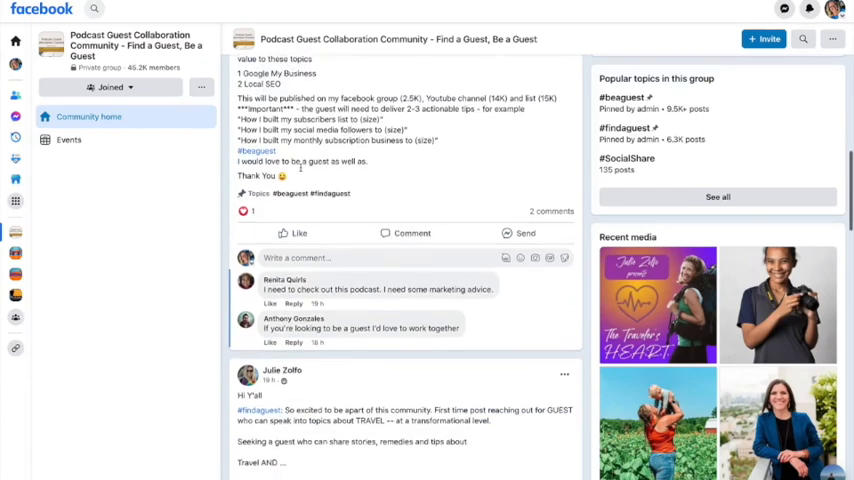
scroll("down", 3)
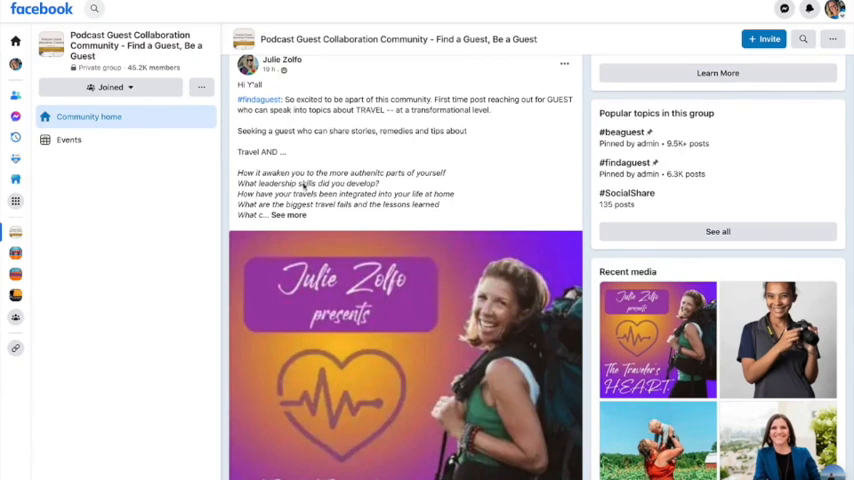
scroll("down", 3)
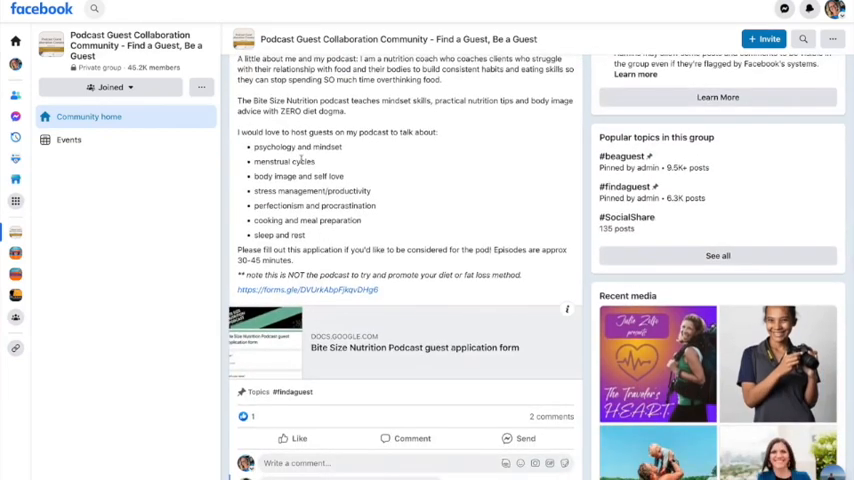
scroll("down", 3)
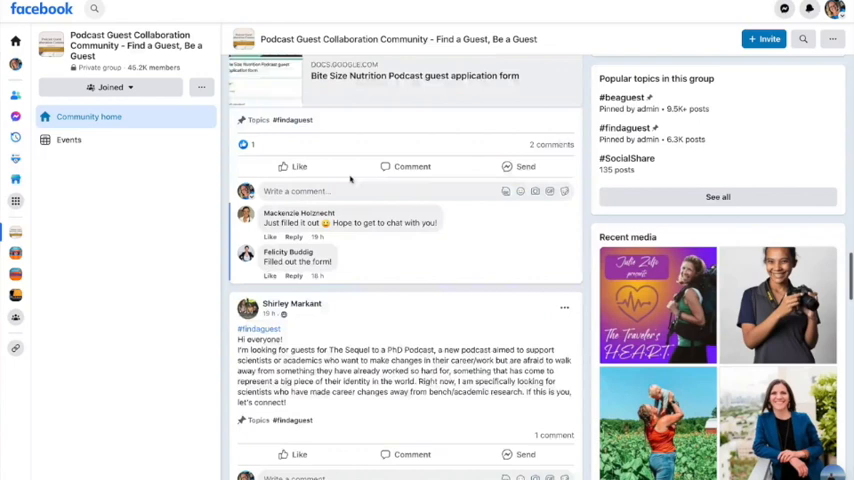
scroll("down", 3)
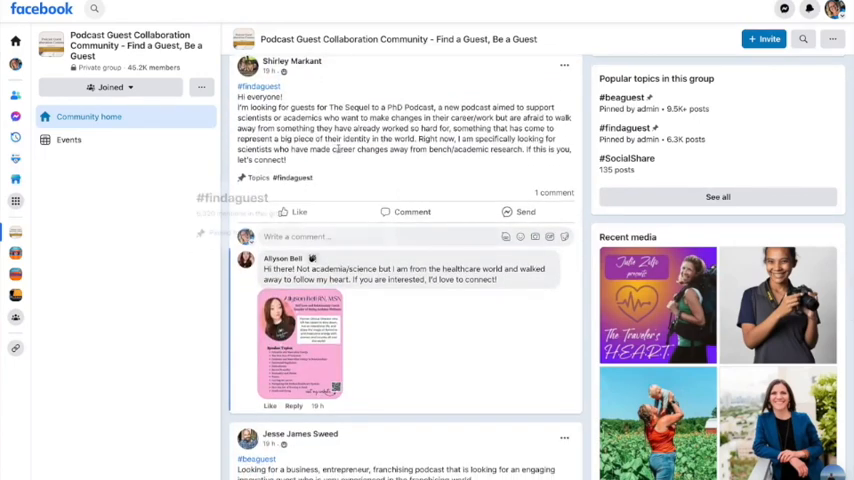
scroll("down", 3)
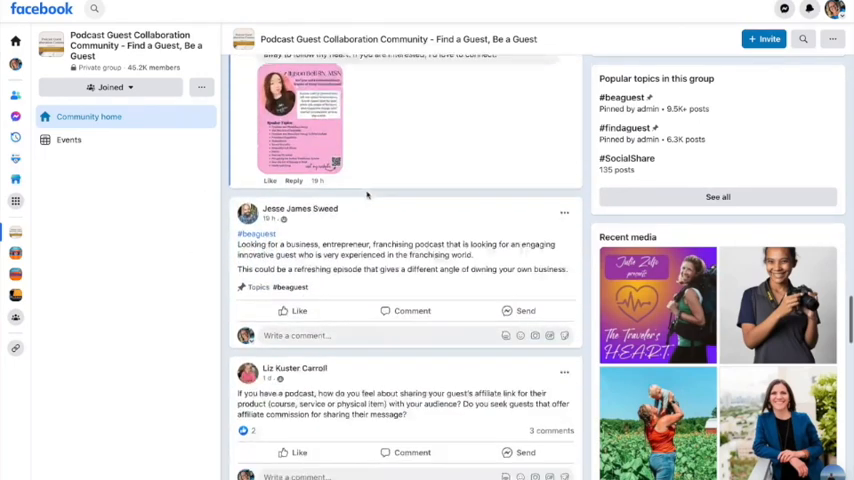
scroll("down", 3)
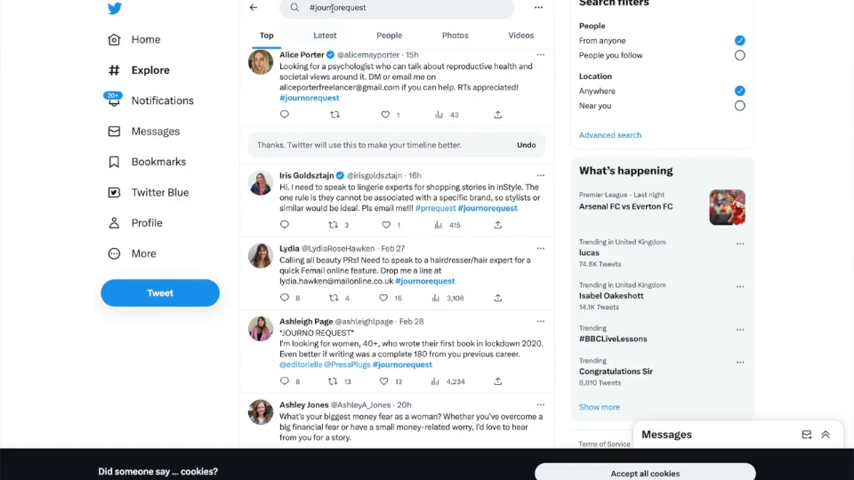
Clear the current hashtag search and land on the Twitter home feed.
left_click(396, 8)
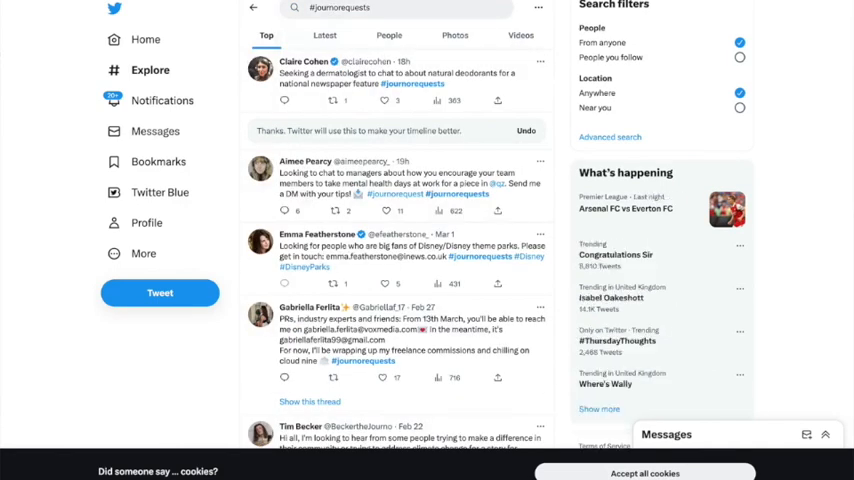
left_click(396, 8)
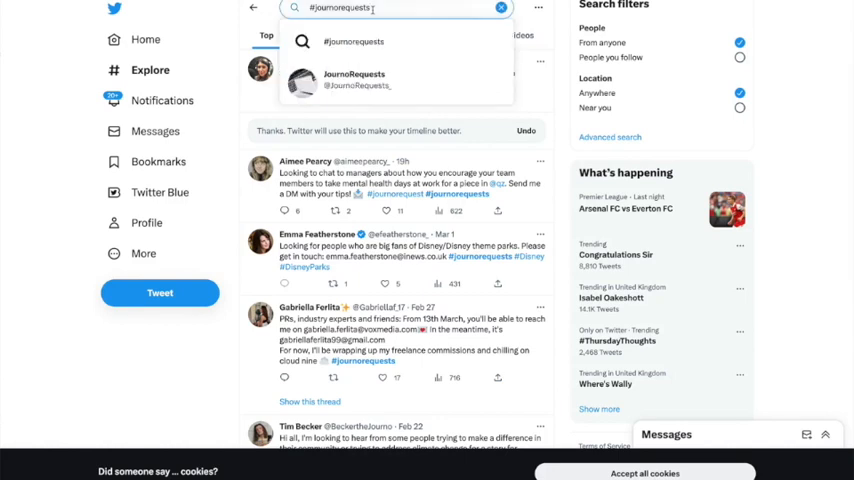
key("Backspace")
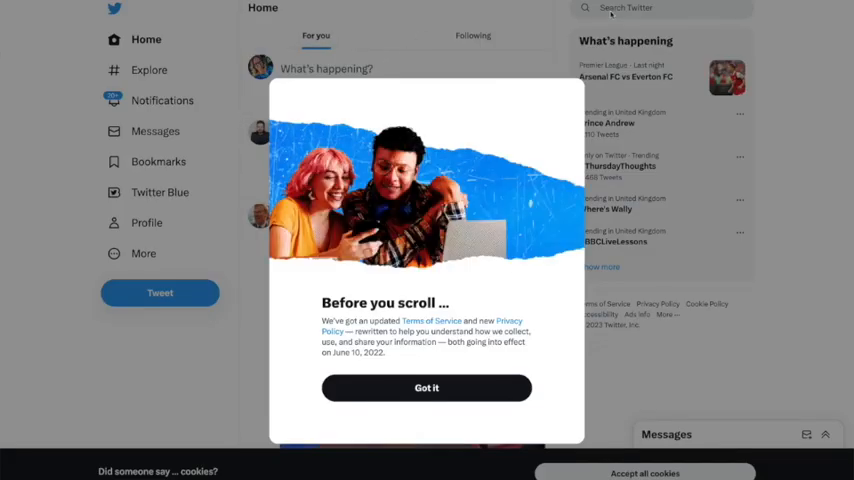
Dismiss the policy notice, search #journorequest again and browse the journalists' source requests.
left_click(426, 388)
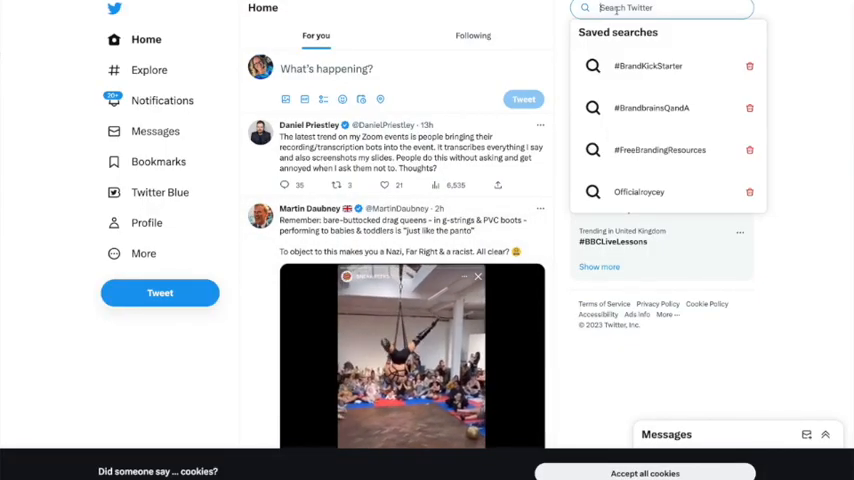
type("#journorequest")
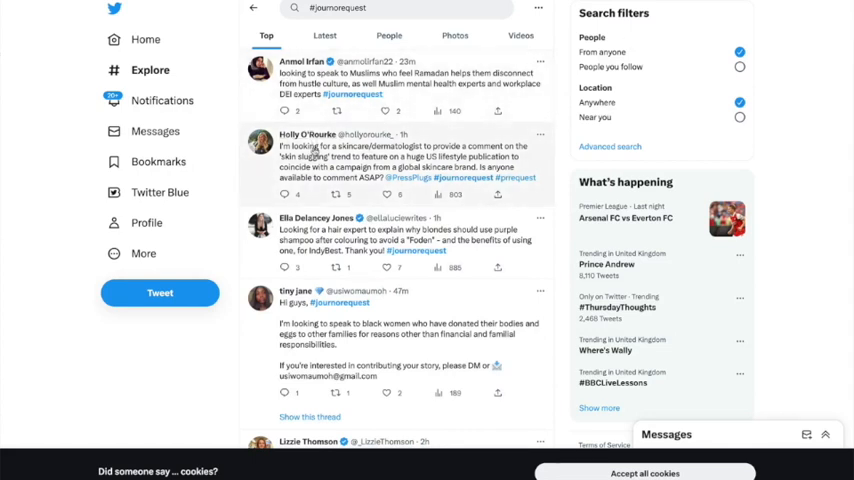
scroll("down", 3)
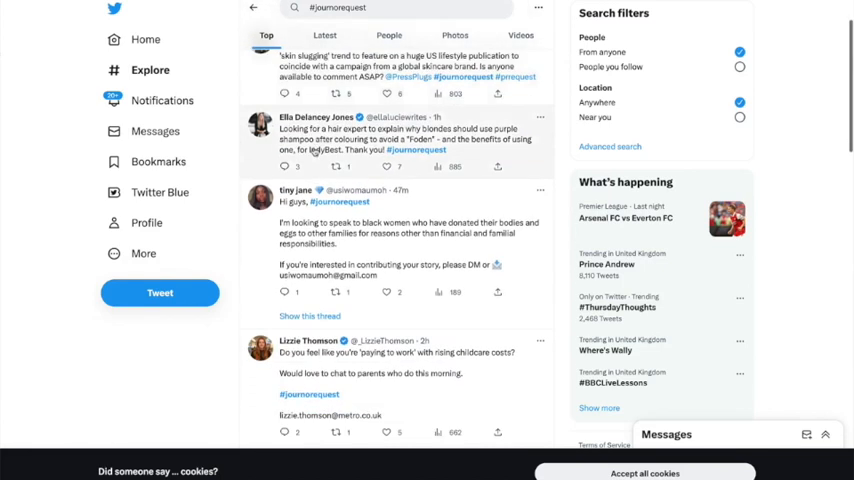
scroll("down", 3)
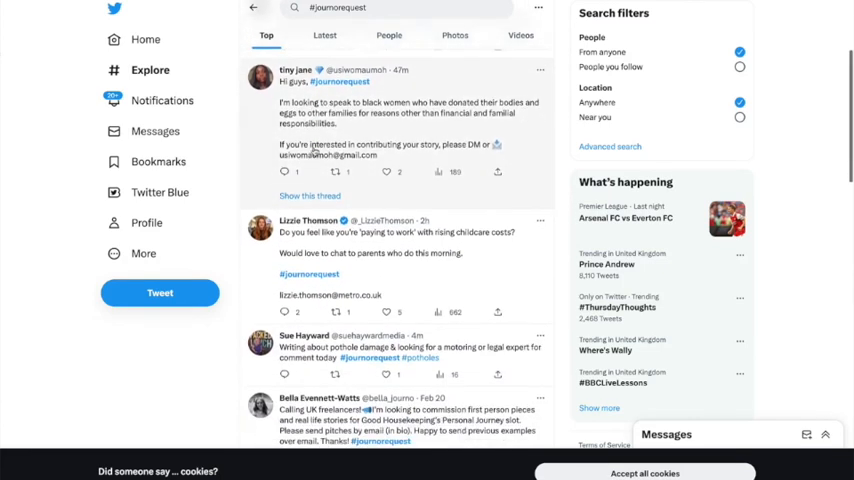
scroll("down", 3)
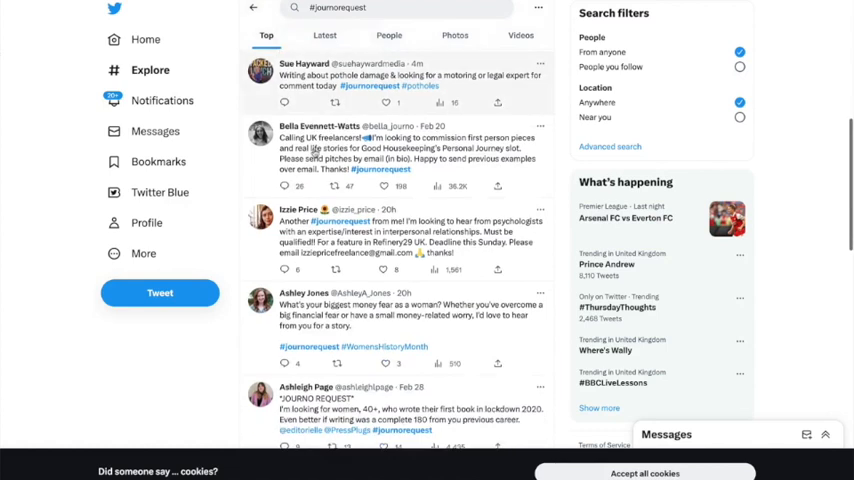
mouse_move(320, 122)
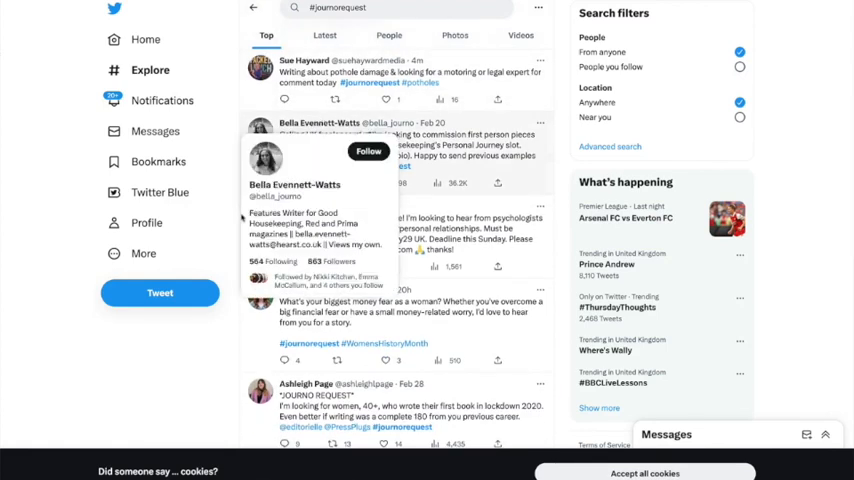